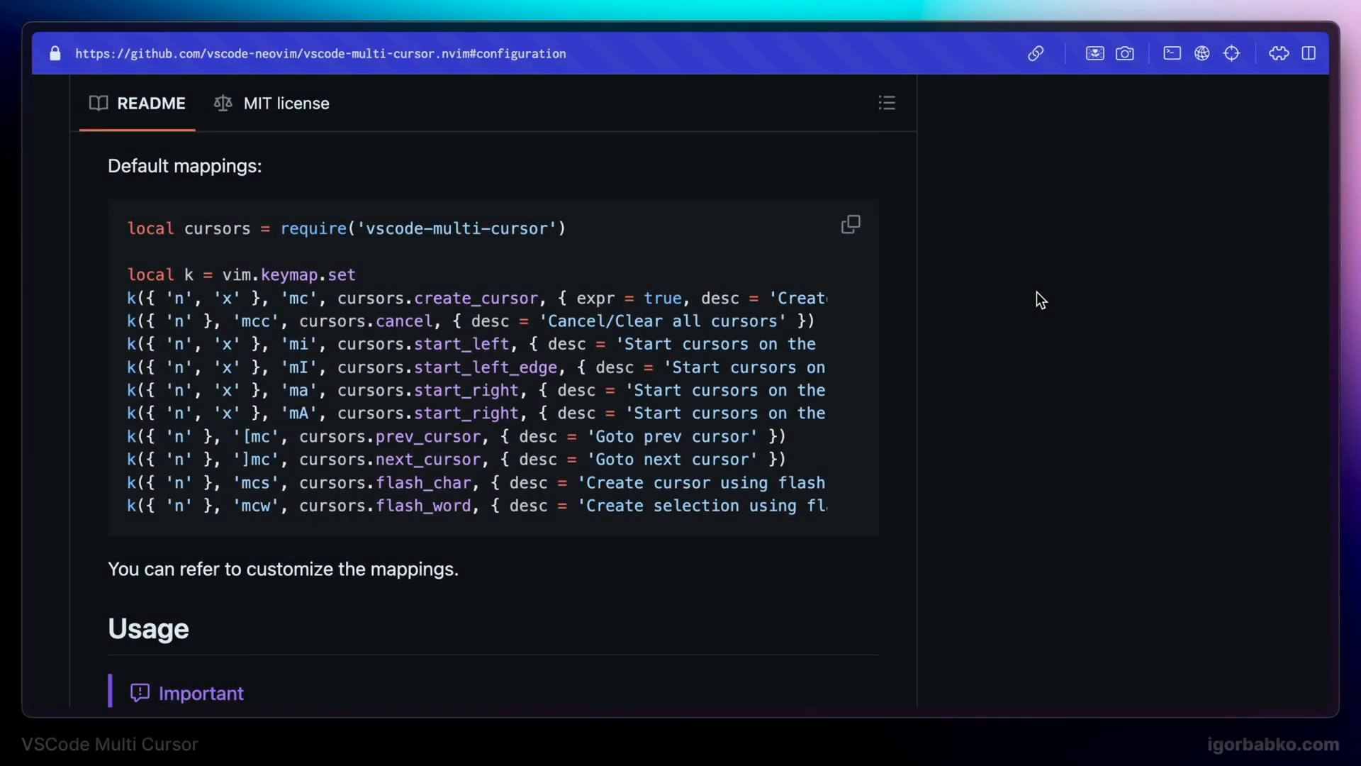
mouse_move(121, 476)
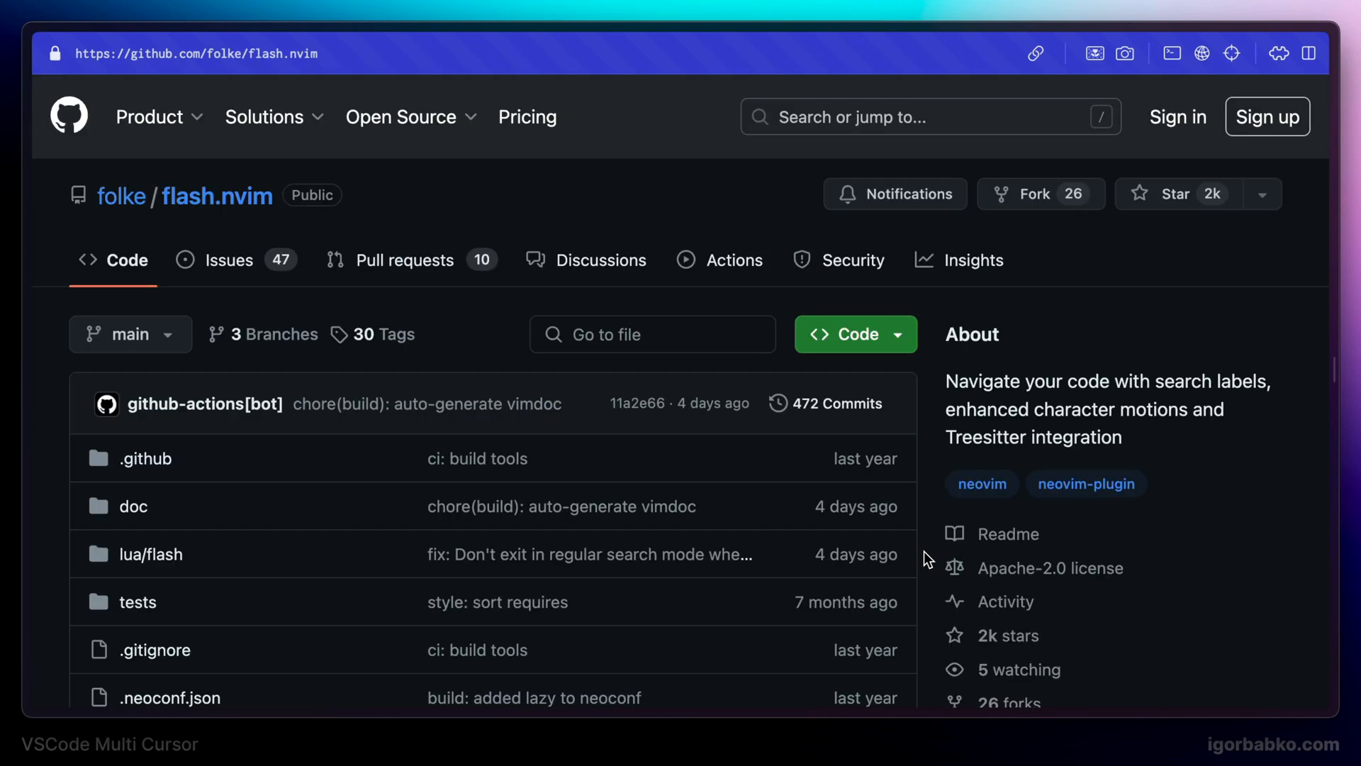
Step: Scroll the flash.nvim README down to the lazy.nvim installation snippet
scroll(down, 3)
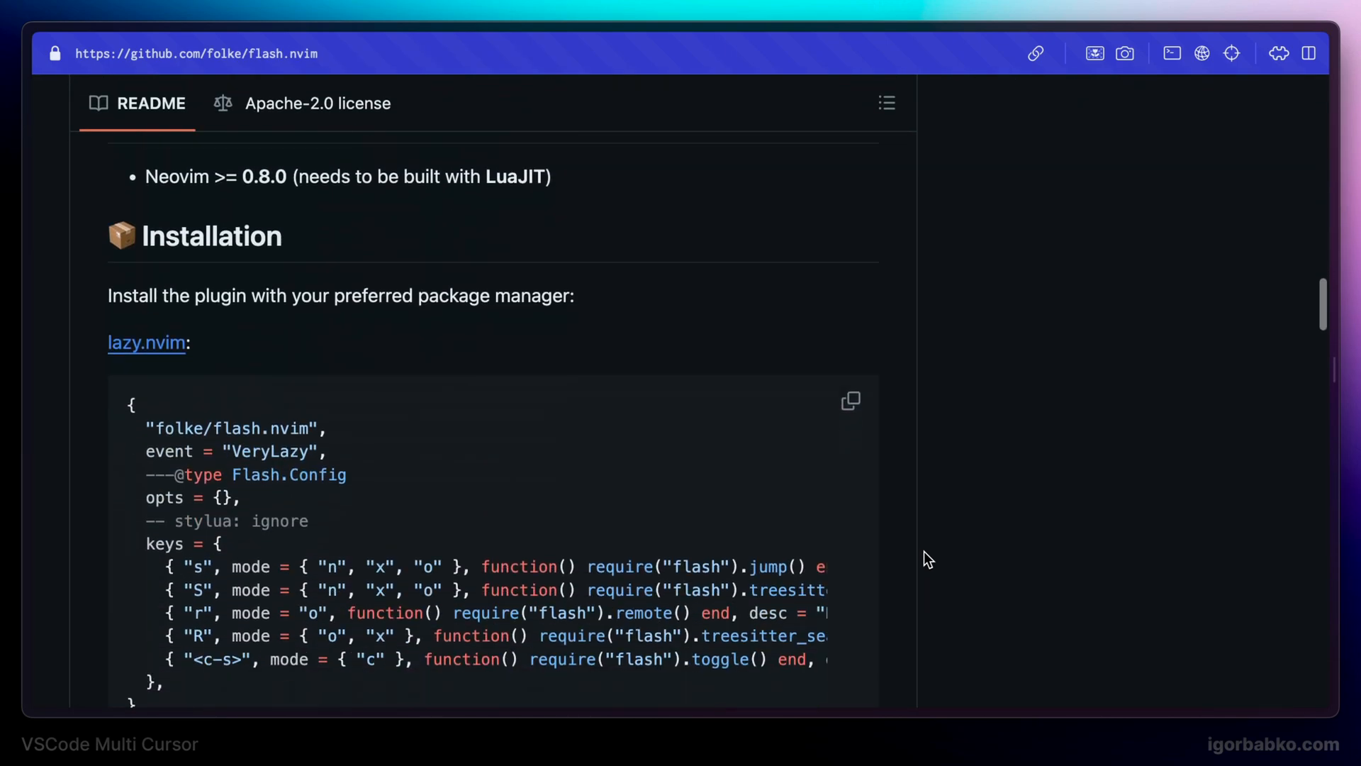
scroll(down, 3)
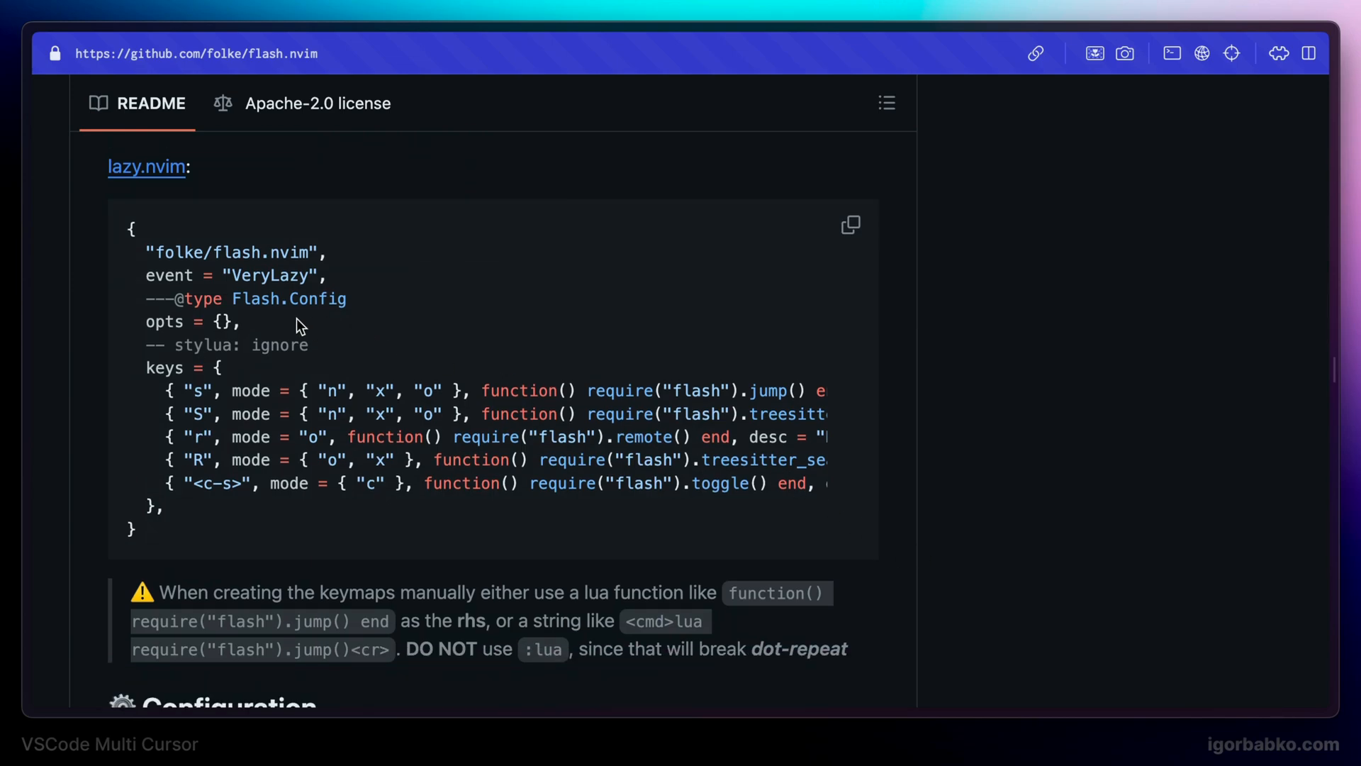
double_click(235, 252)
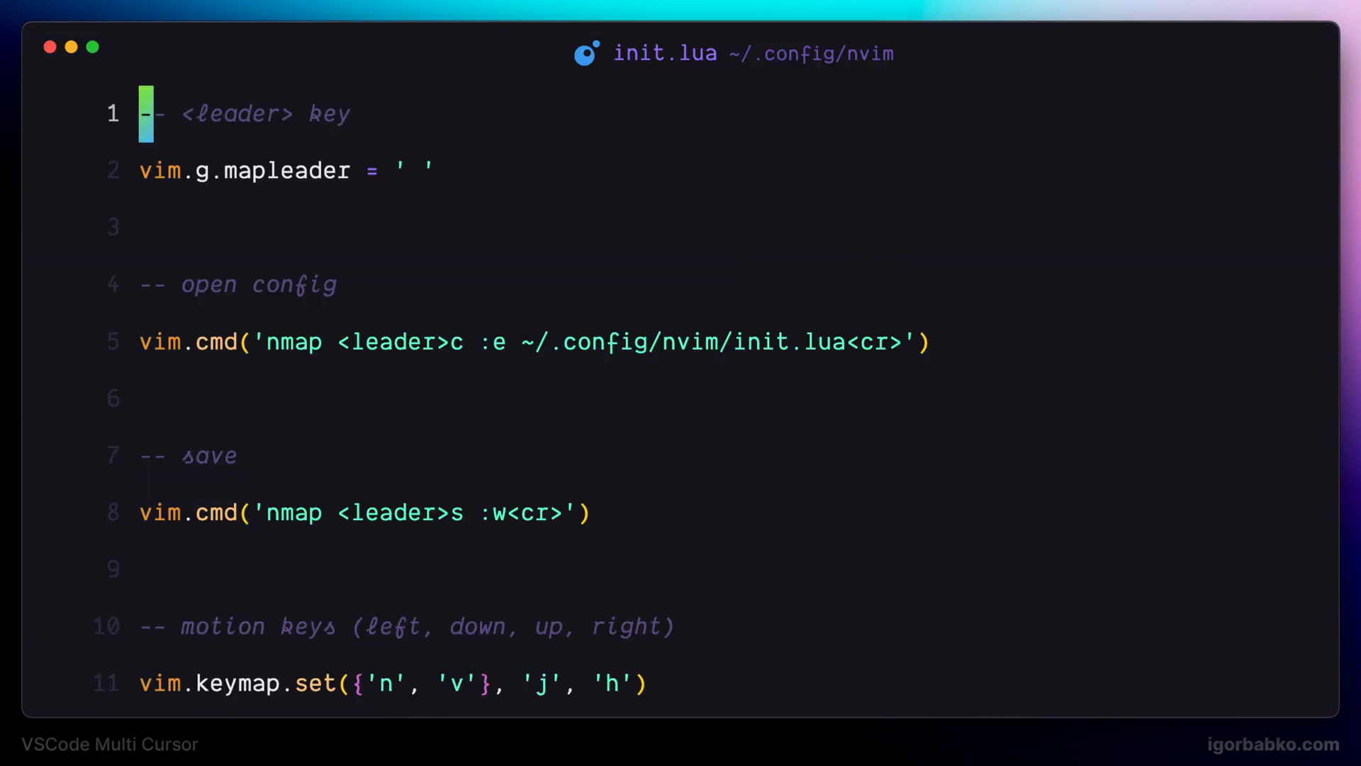
Step: Append , "folke/flash.nvim" after the multi-cursor plugin table in require('lazy').setup
scroll(down, 3)
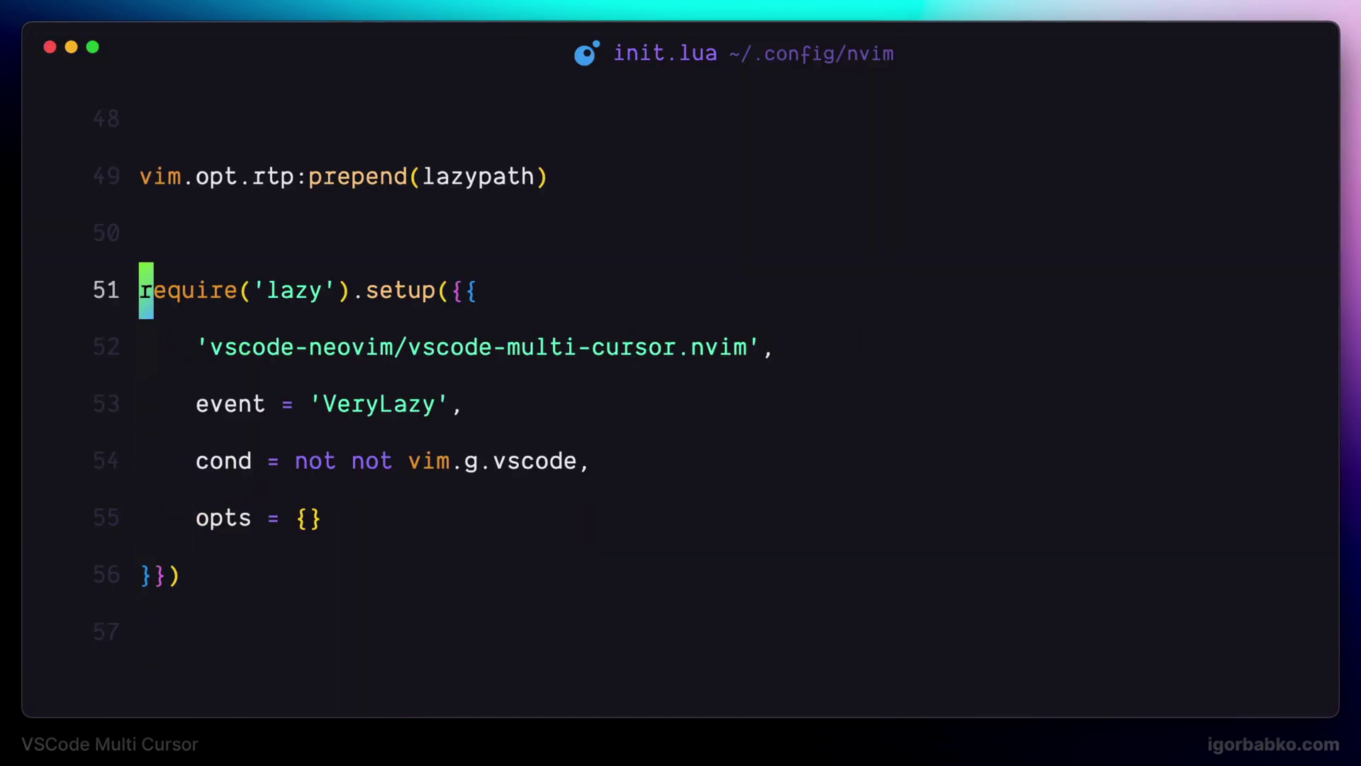
key(Down)
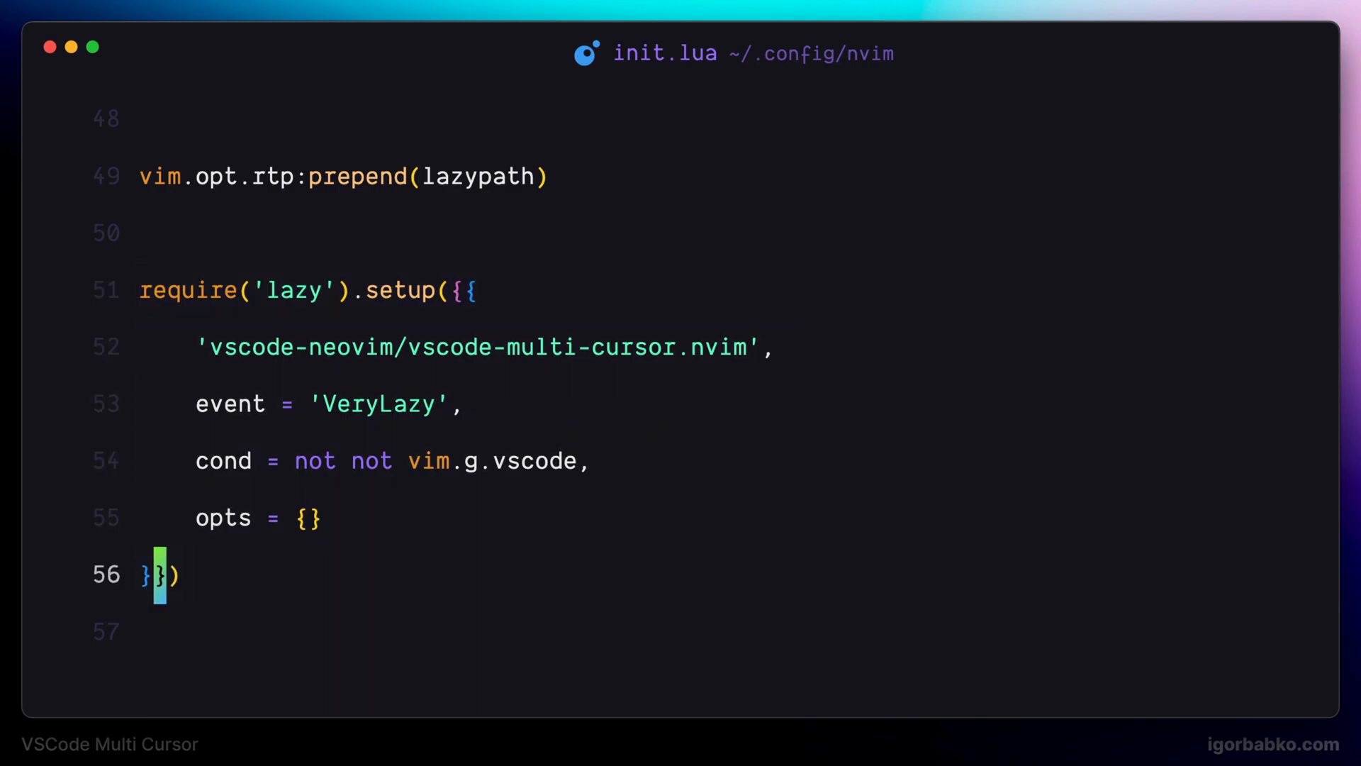
text(, "folke/flash.nvim")
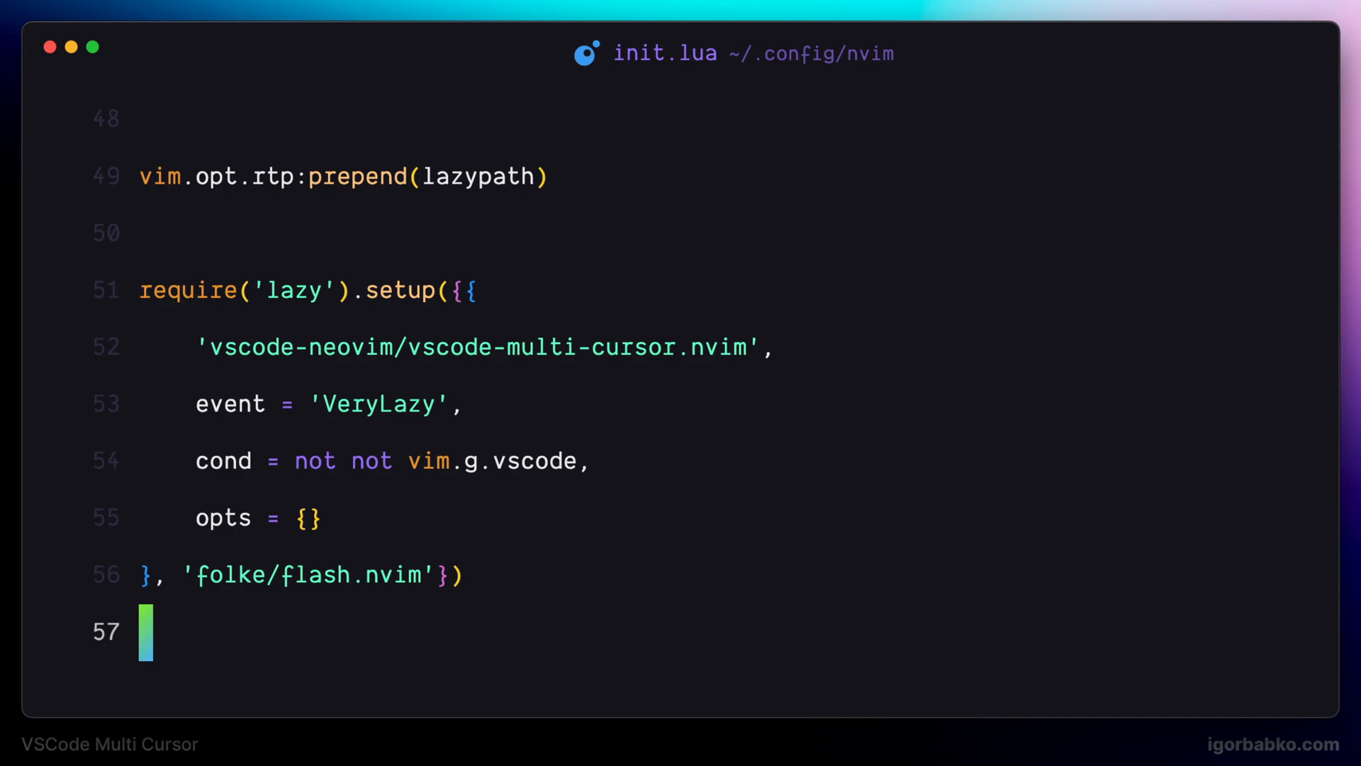
key(ctrl+r)
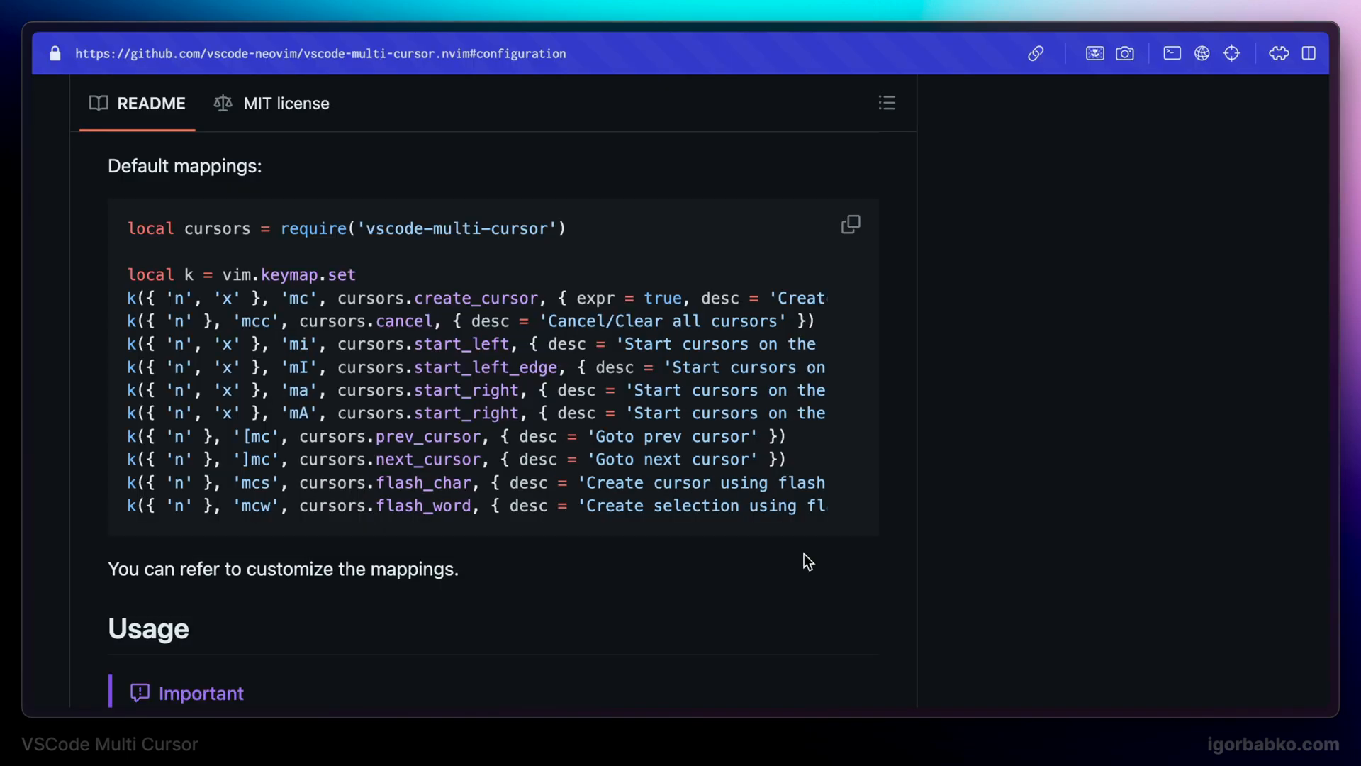
mouse_move(131, 482)
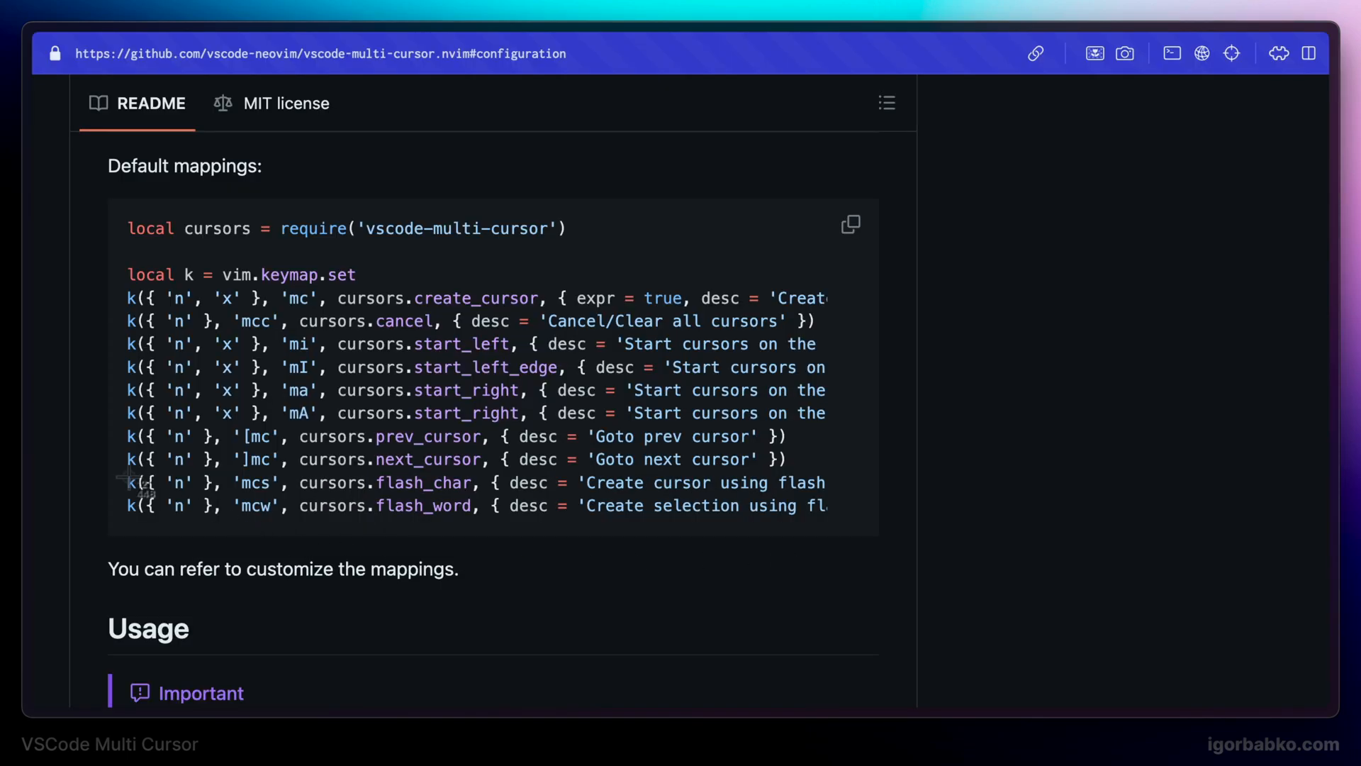
mouse_move(290, 529)
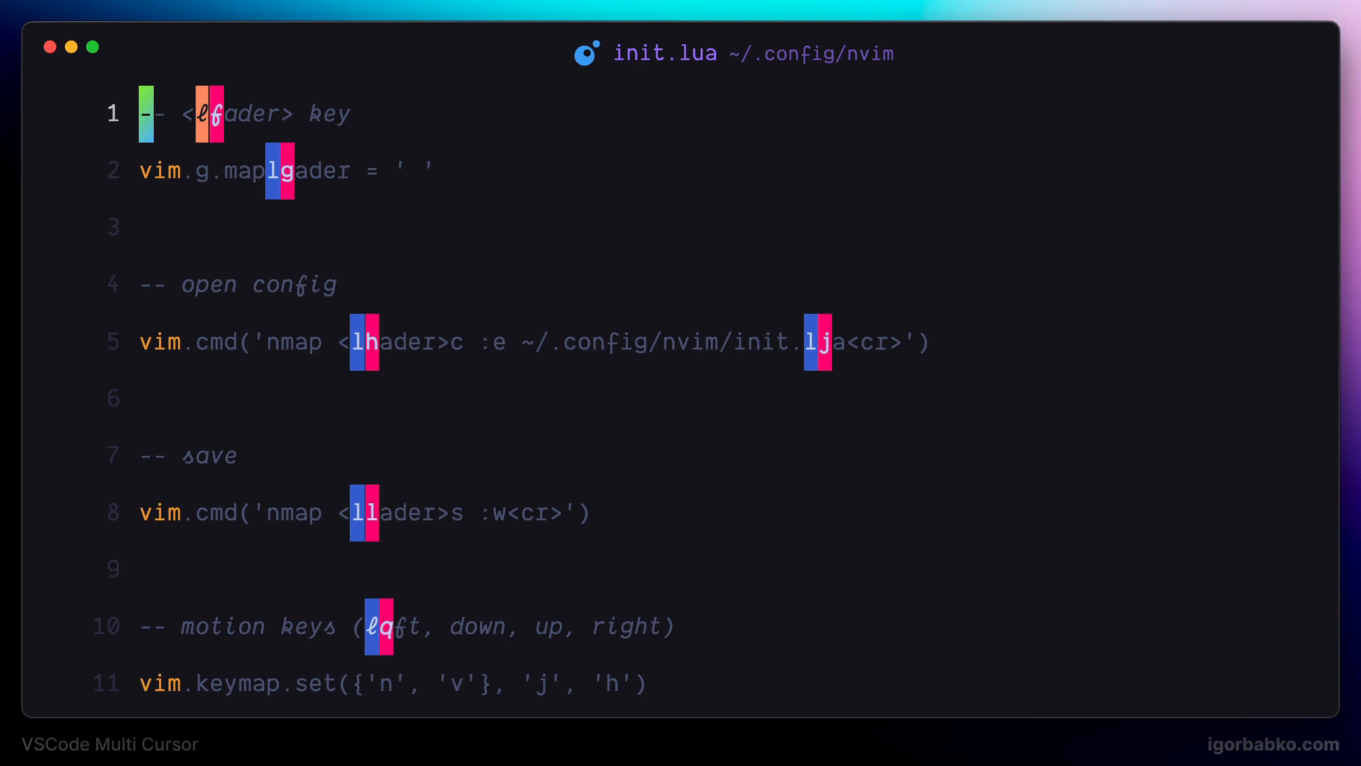
mouse_move(385, 353)
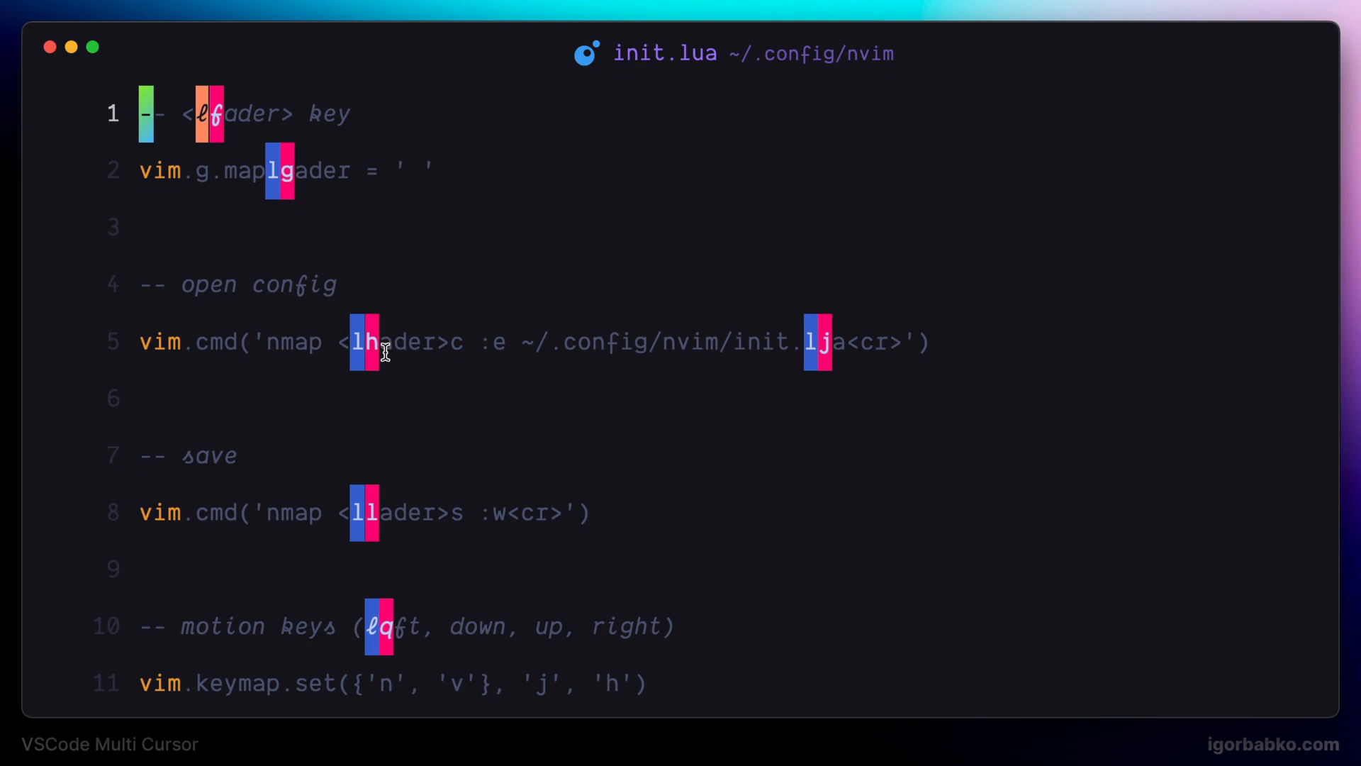
mouse_move(799, 348)
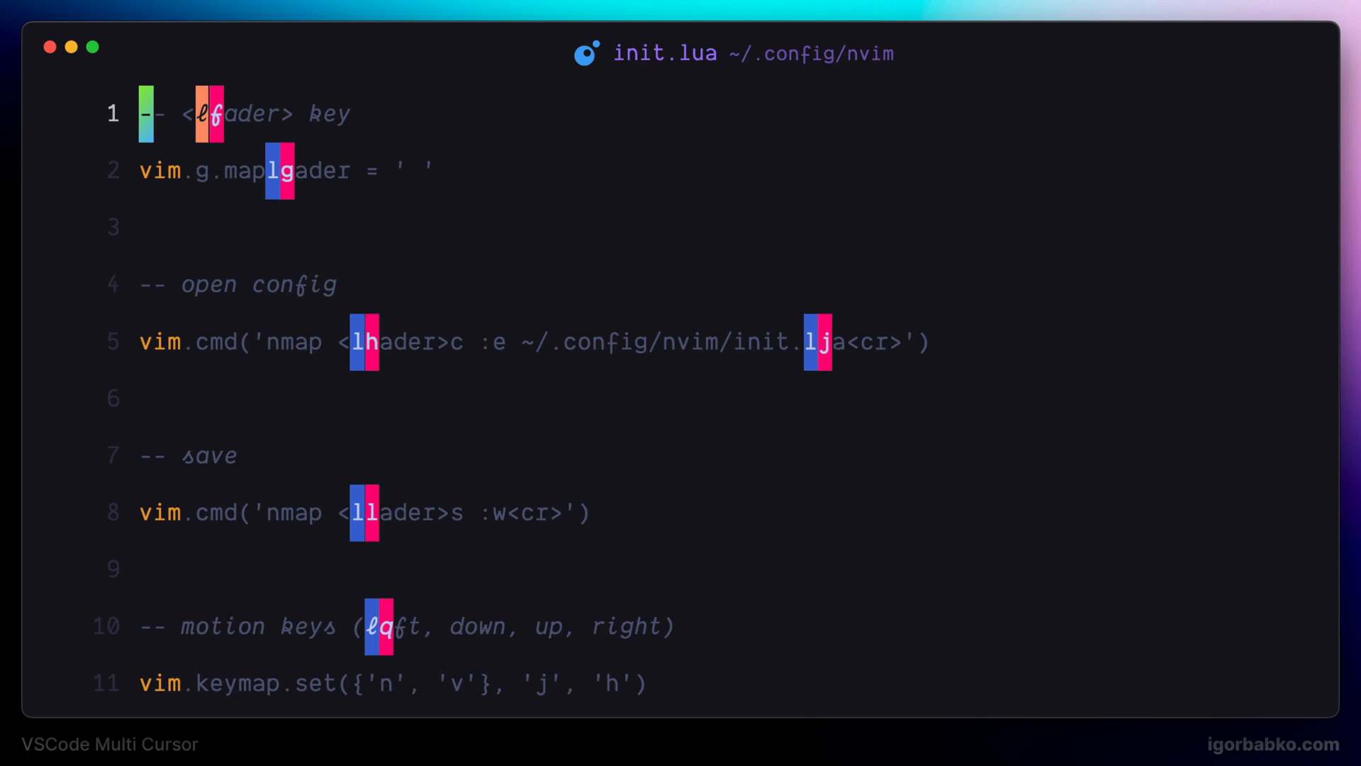
Step: Add cursors at the flash-labelled l matches using labels h and q
key(h)
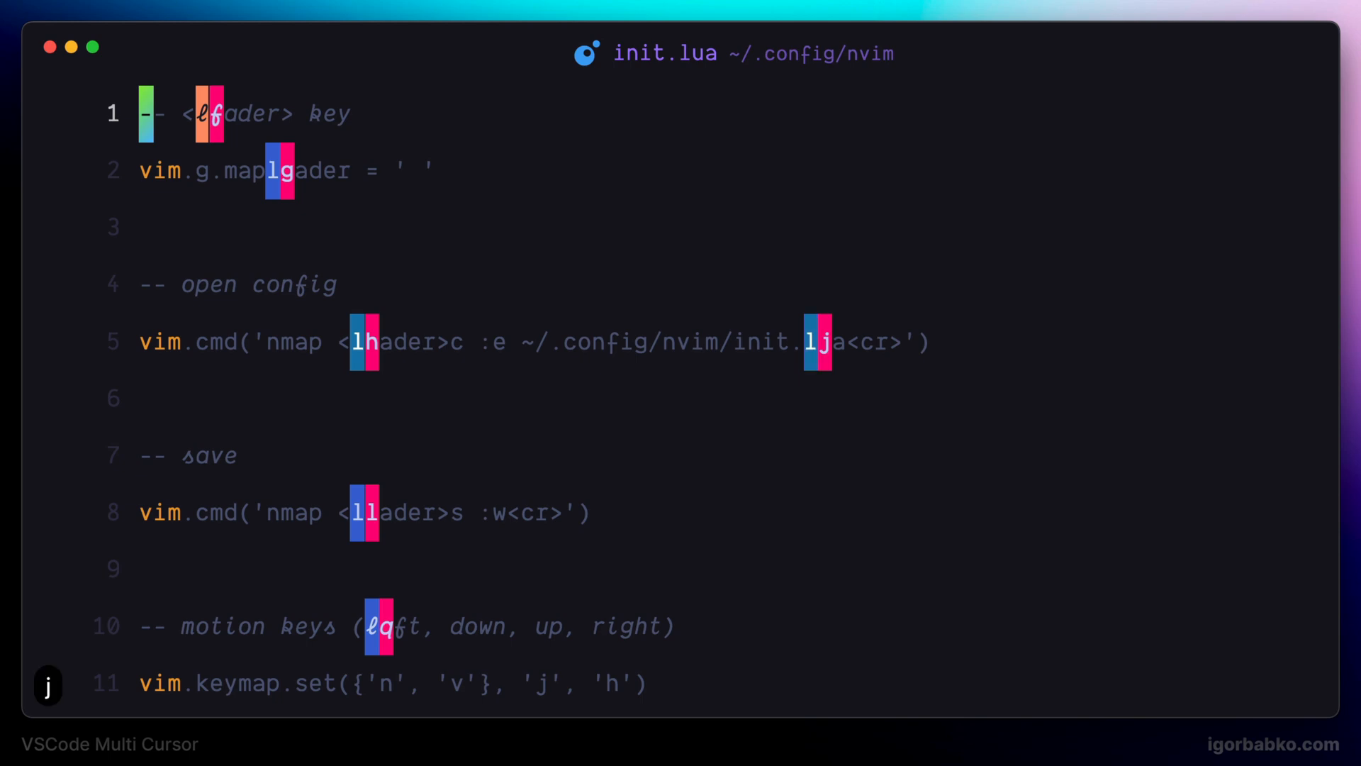
mouse_move(754, 550)
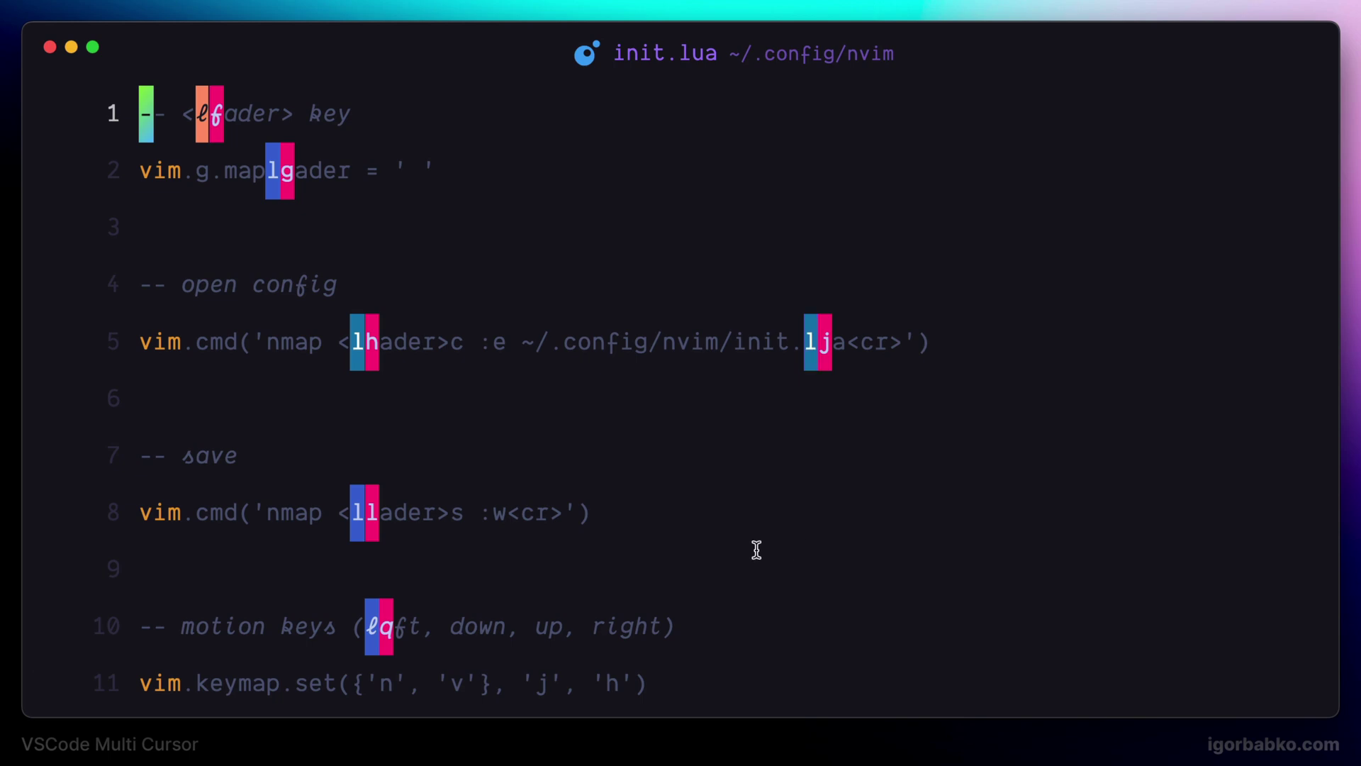
mouse_move(851, 483)
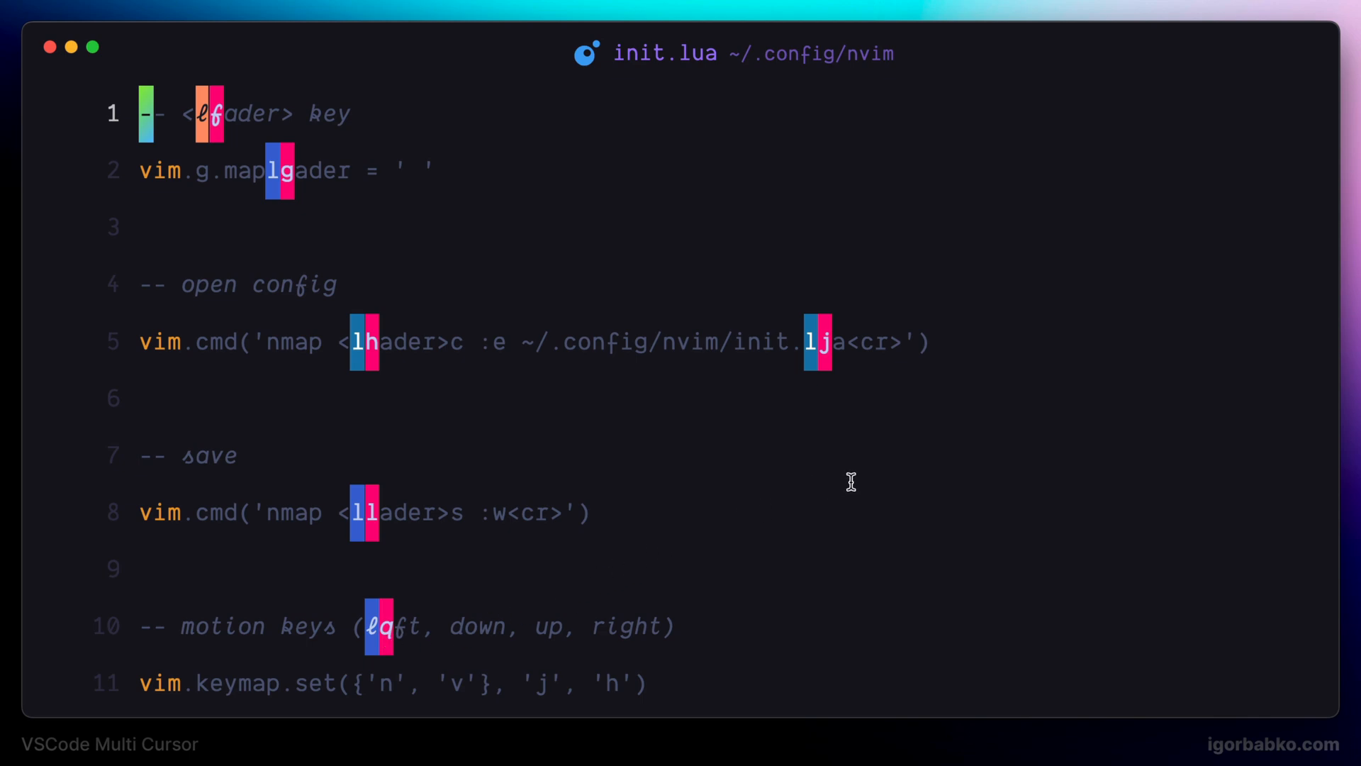
key(q)
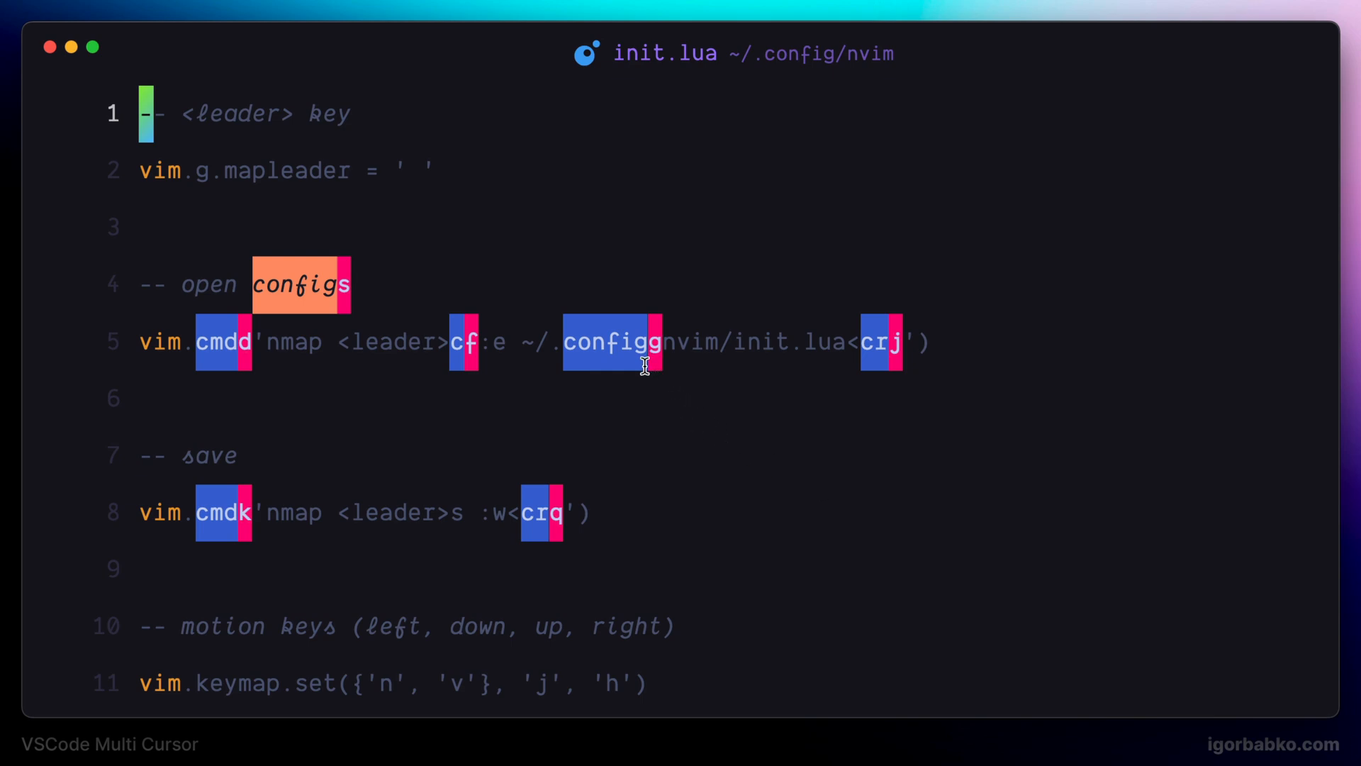
mouse_move(788, 434)
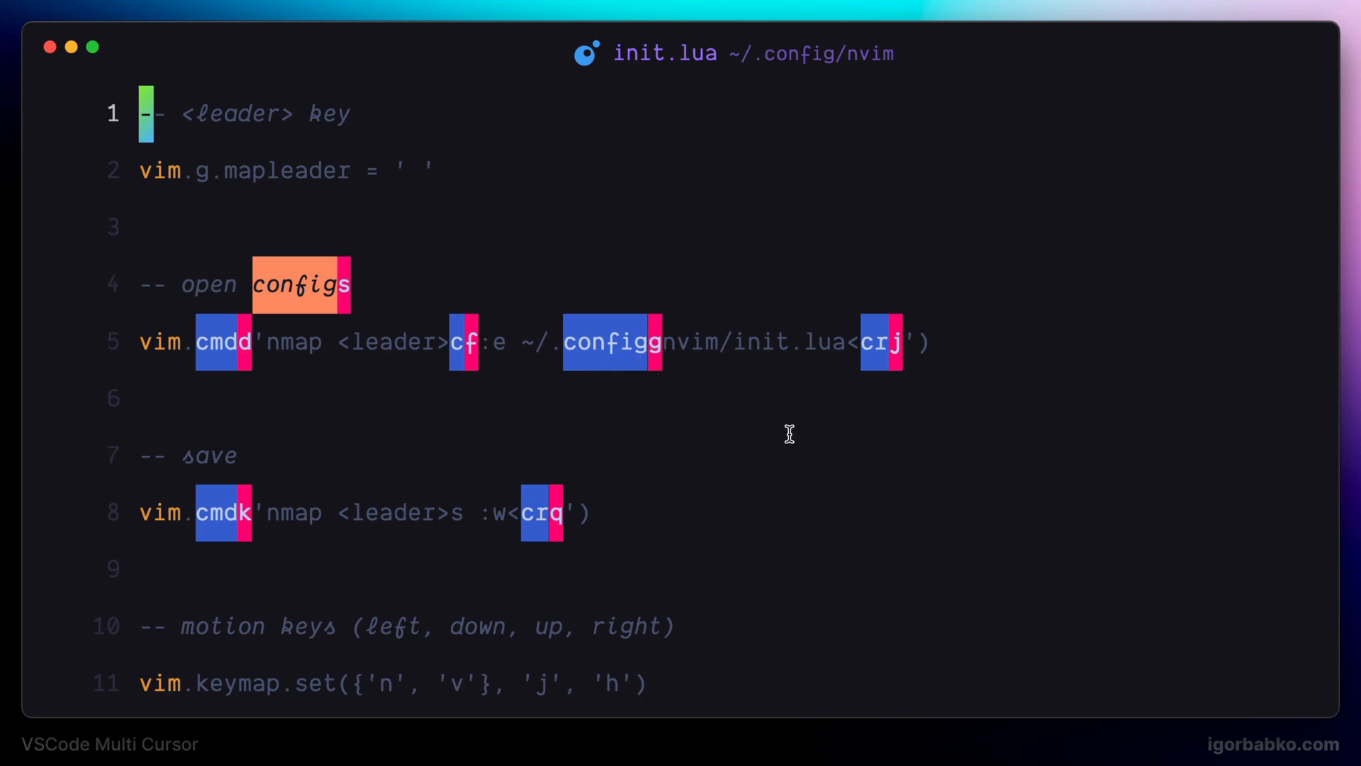
mouse_move(562, 505)
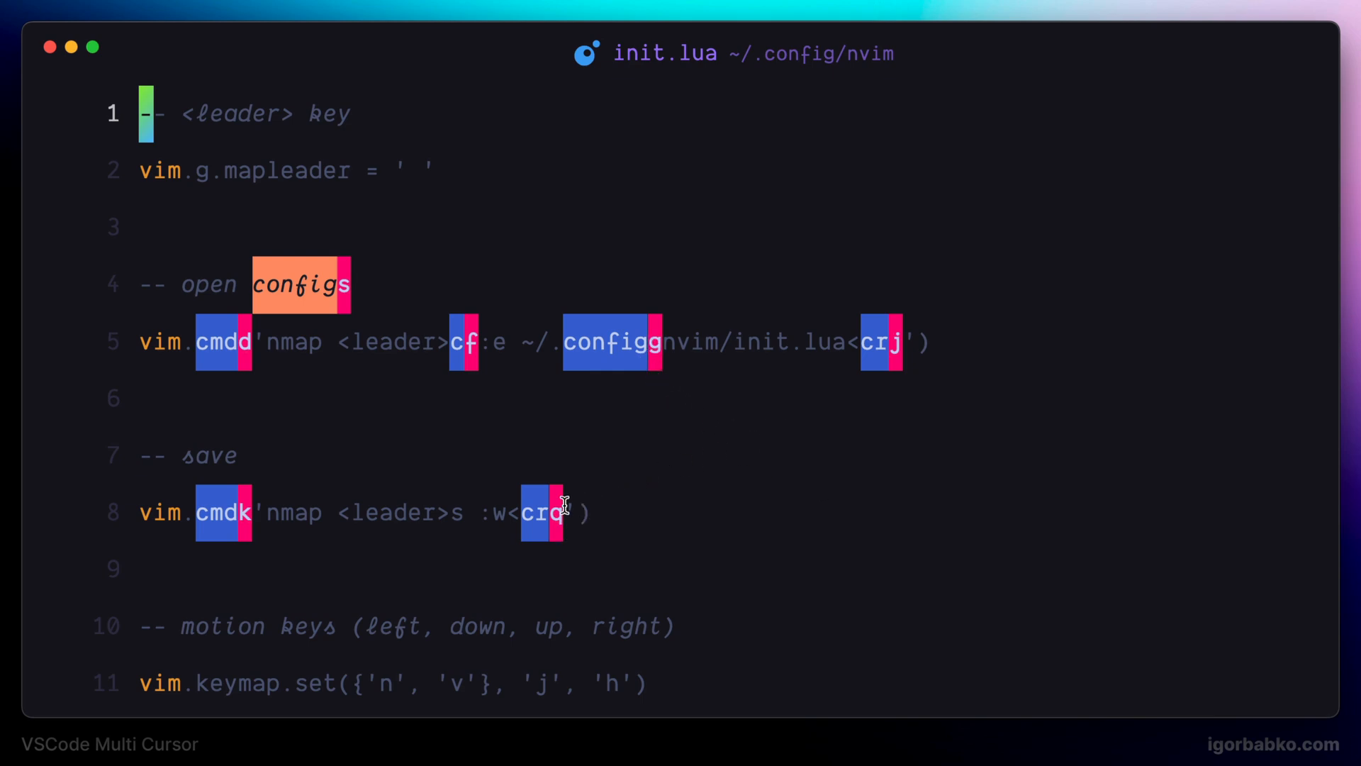
Step: Select the c-word labelled g in flash word mode
key(g)
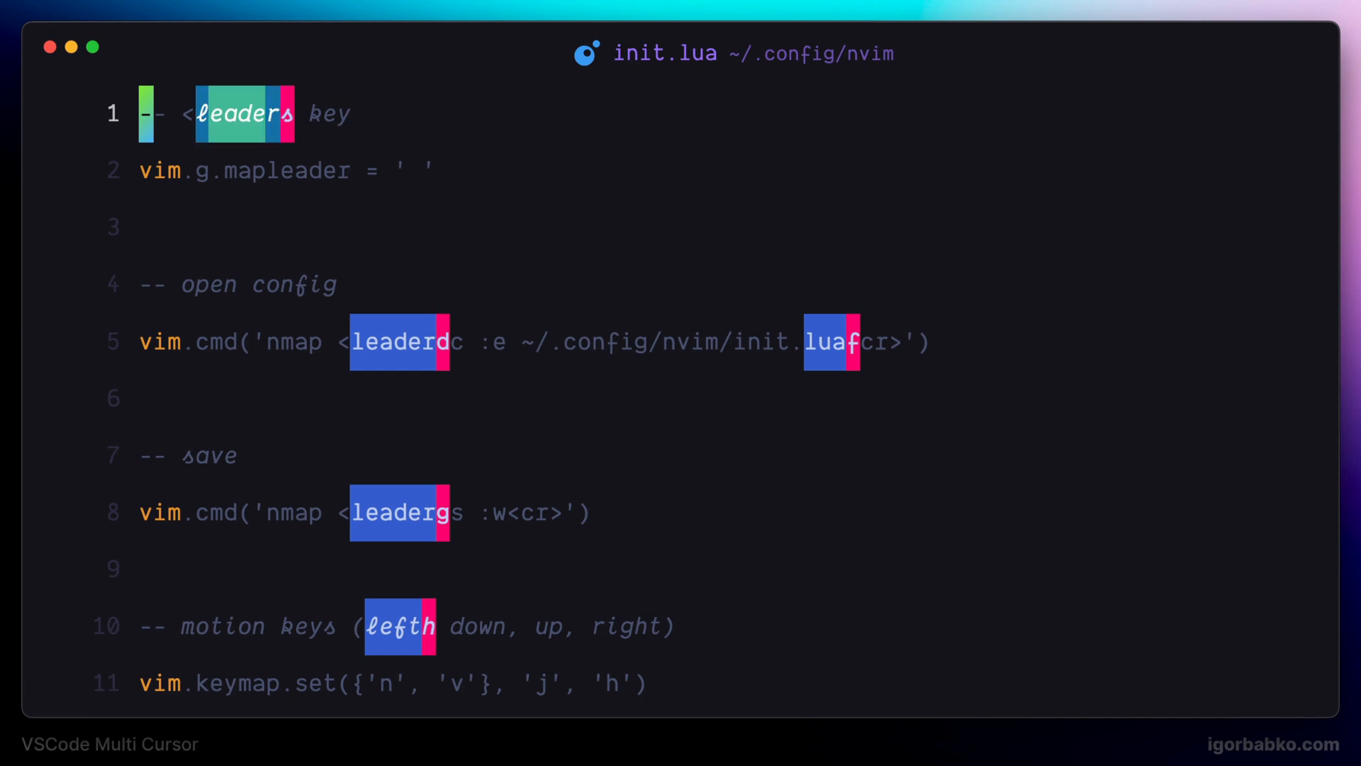
mouse_move(467, 524)
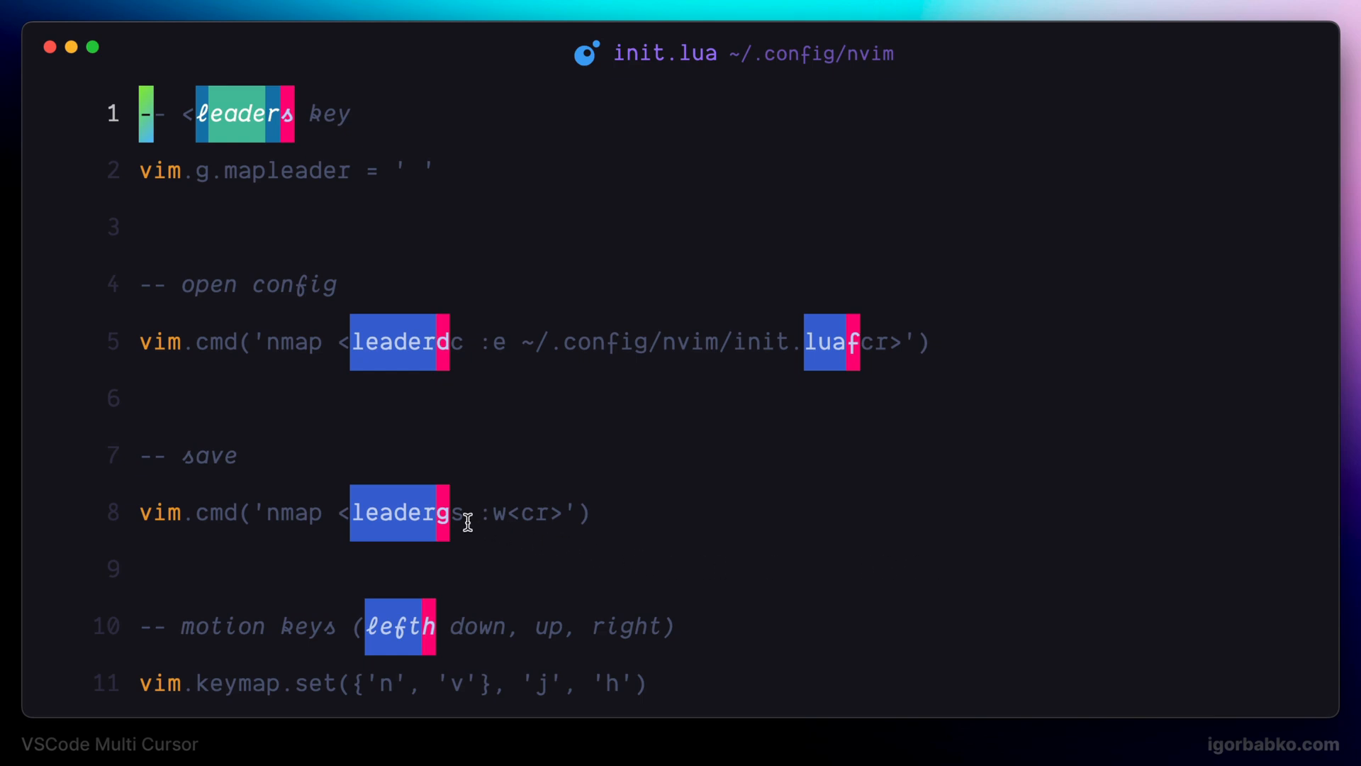
mouse_move(622, 566)
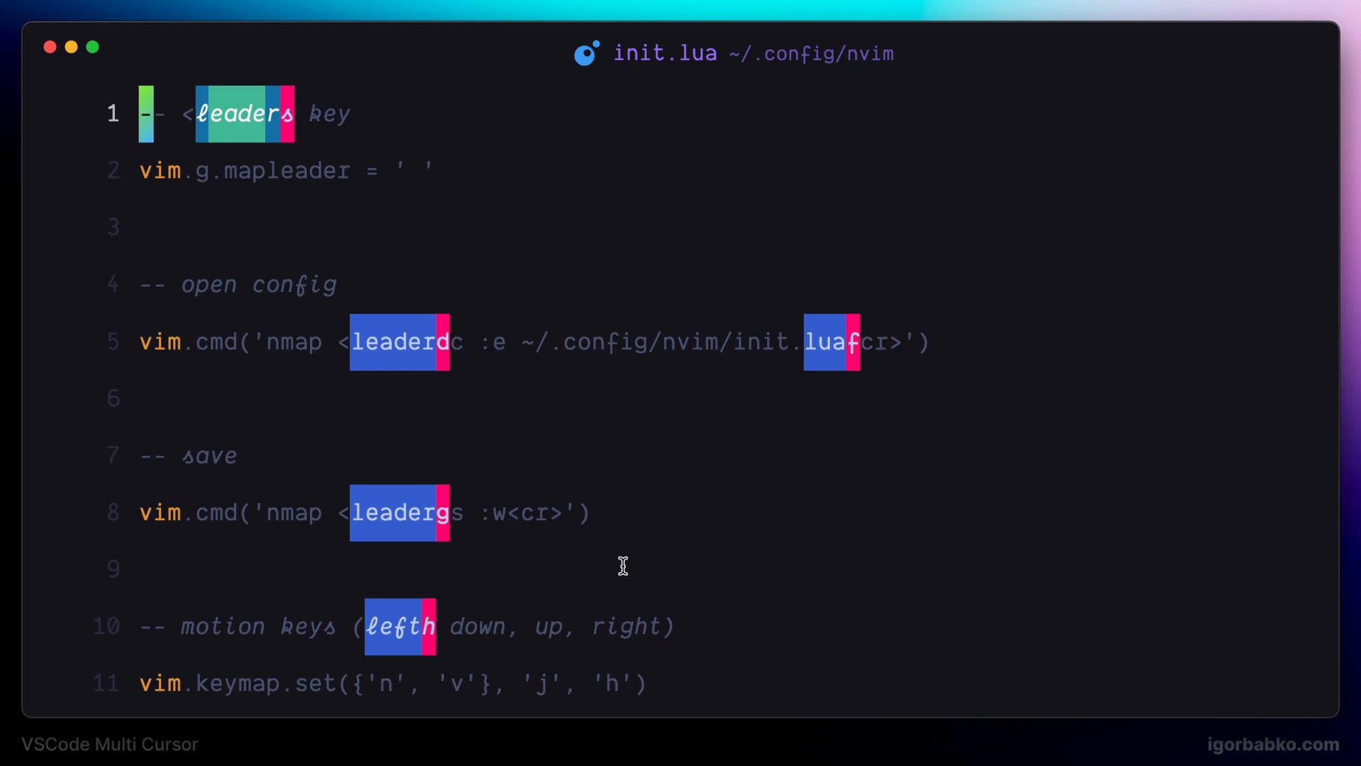
Step: Pick flash label g to select 'leader' in the line 1 comment
key(g)
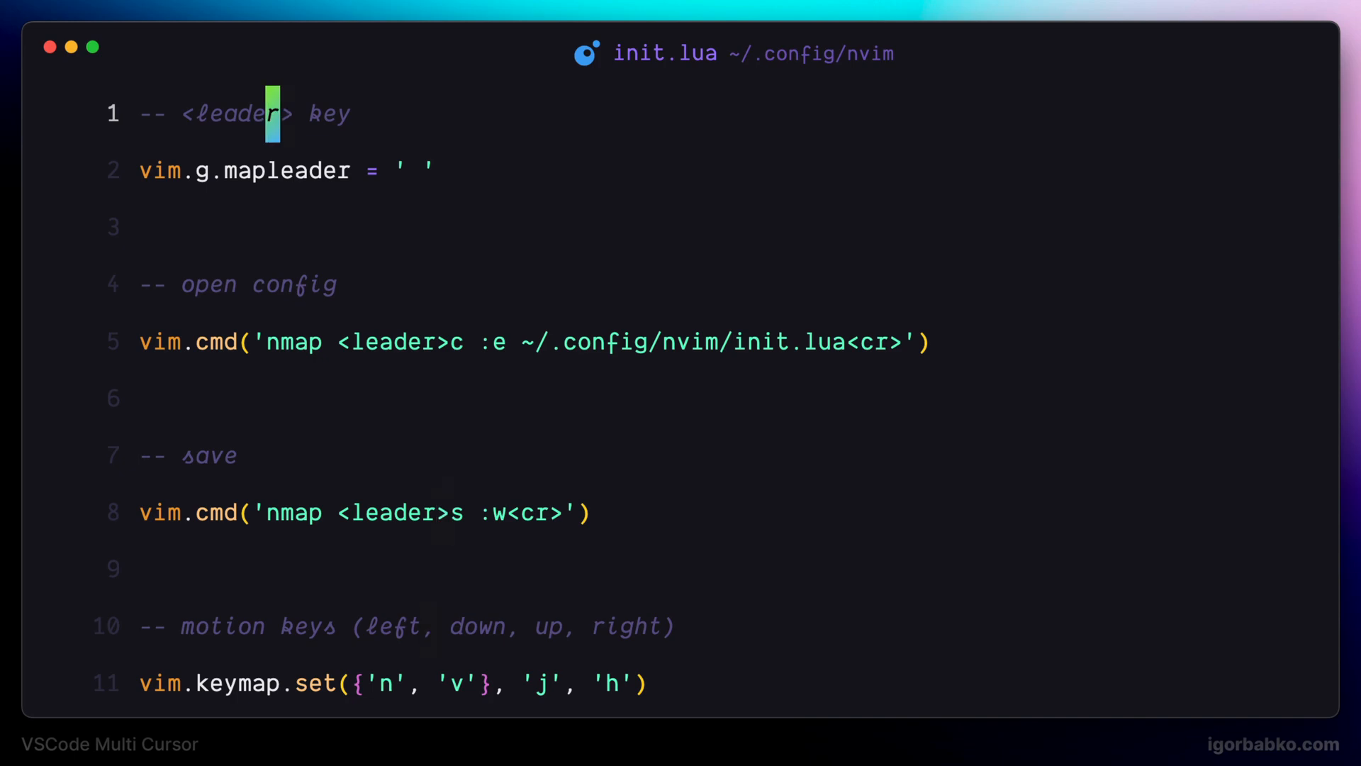
Step: Drop the extra cursors and return to the start of line 1
key(Home)
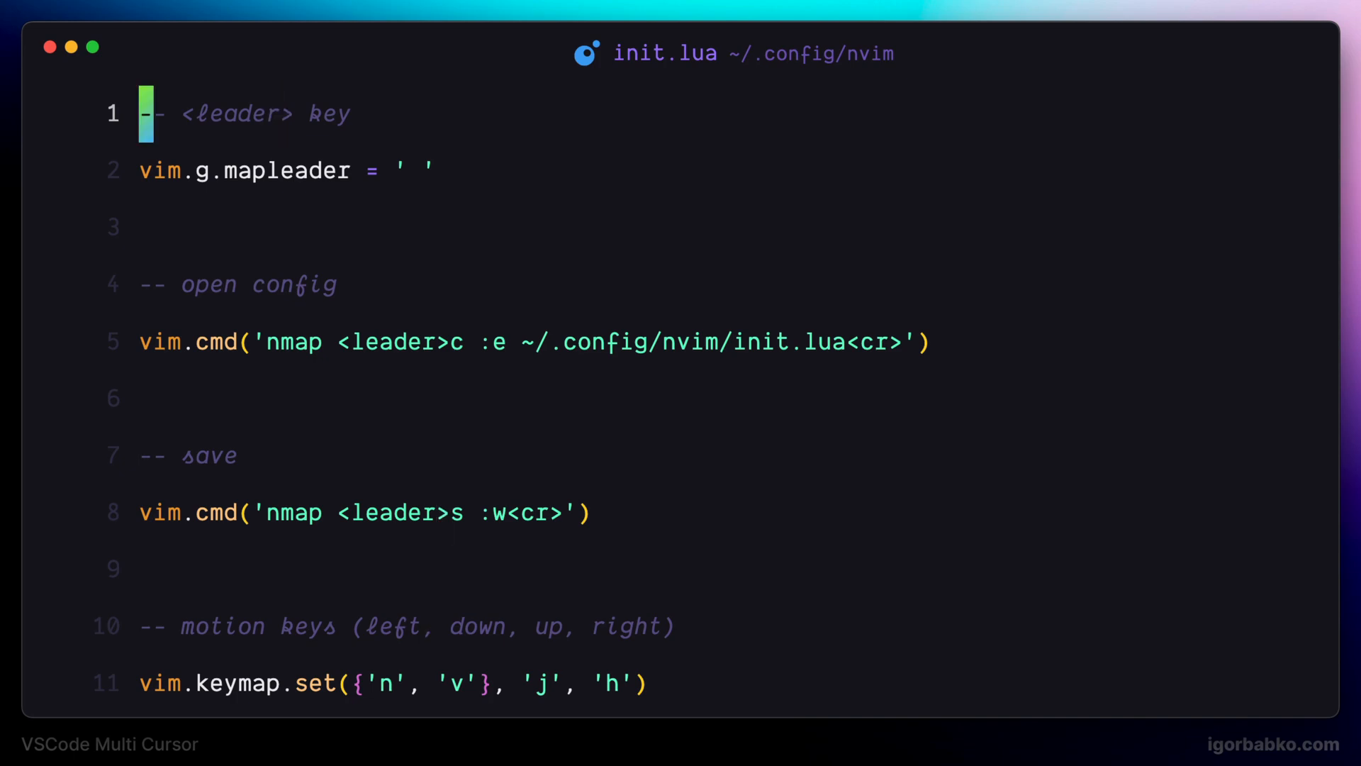